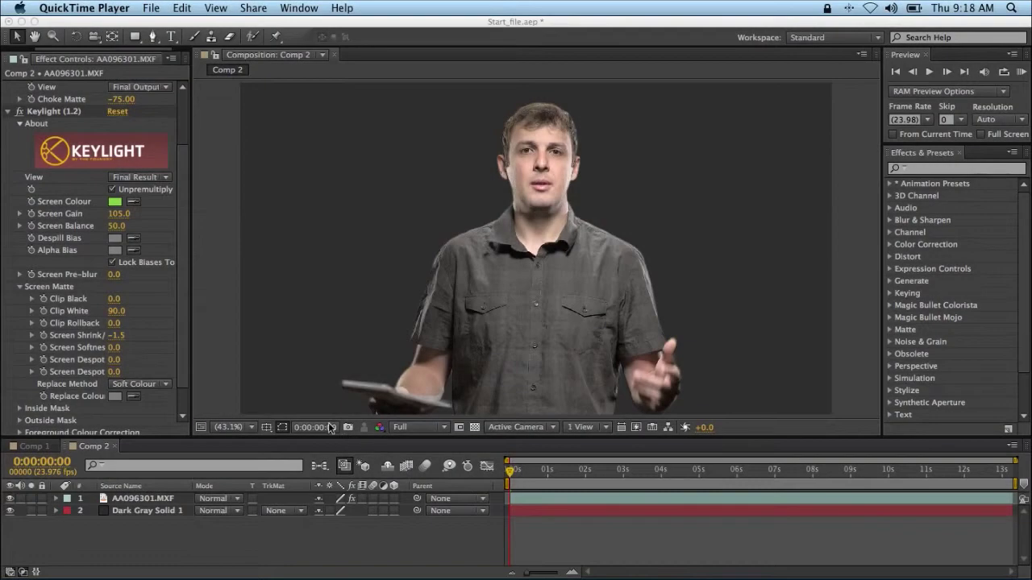
mouse_move(237, 346)
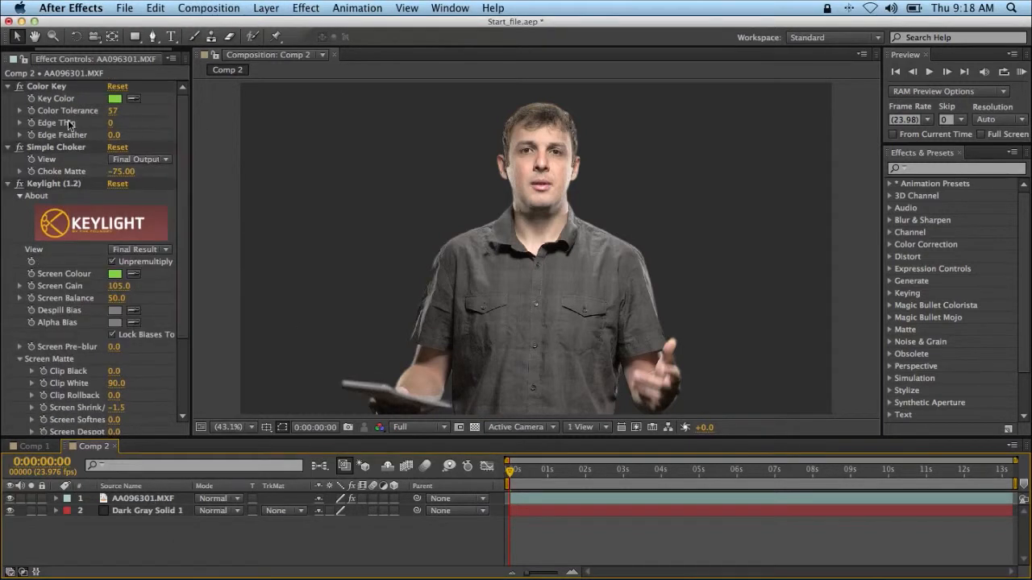
- Collapse the Color Key, Simple Choker and Keylight effect settings in Effect Controls
left_click(8, 86)
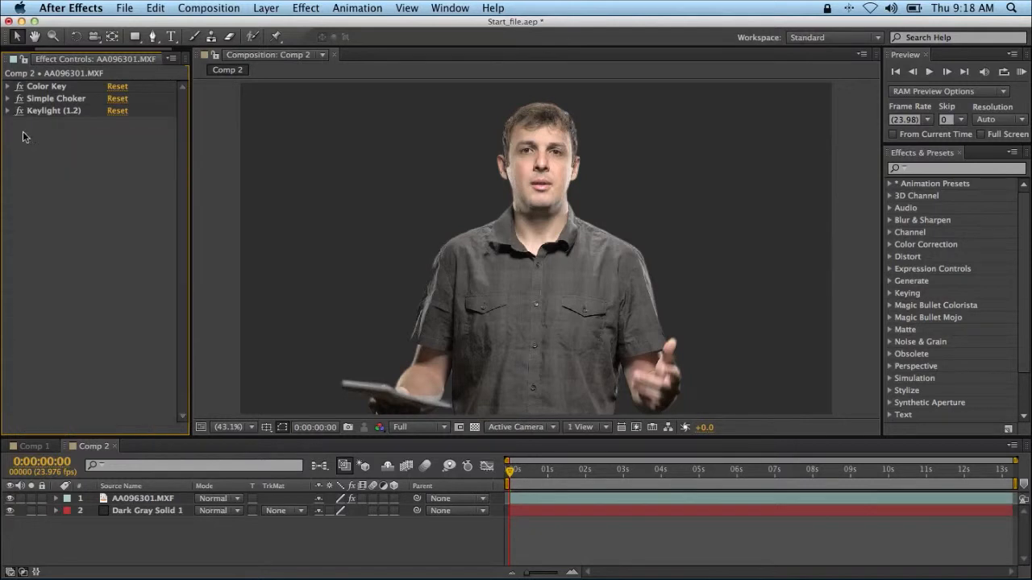
- Duplicate the AA096301.MXF layer twice and hide the two lower copies
left_click(10, 111)
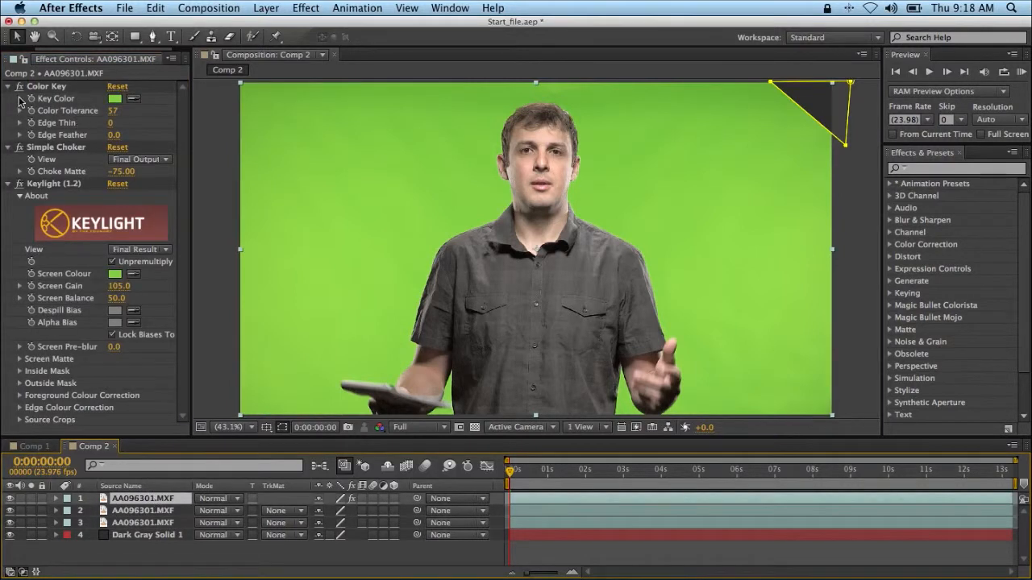
left_click(16, 86)
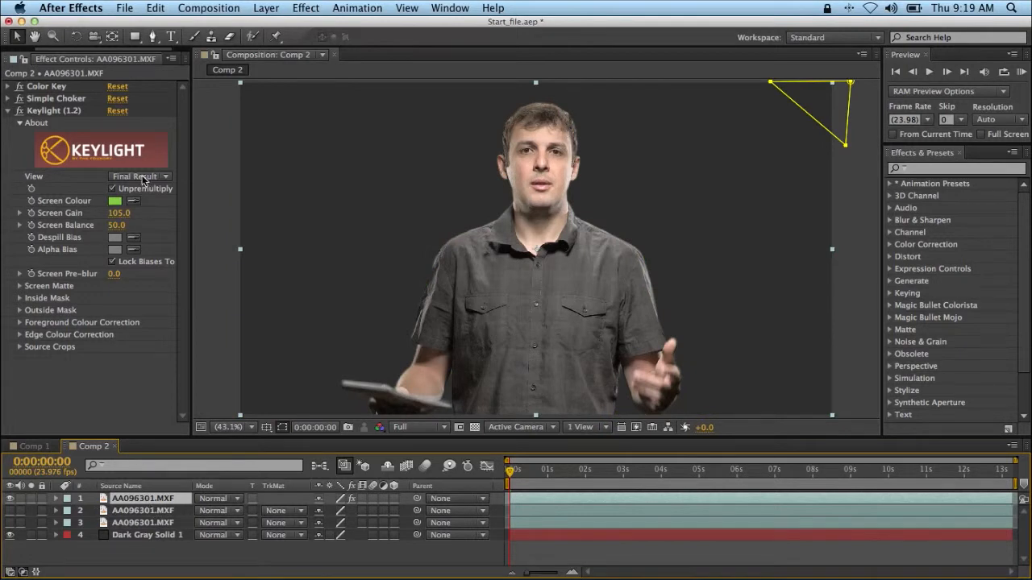
- Switch Keylight's View from Final Result to Intermediate Result
left_click(138, 176)
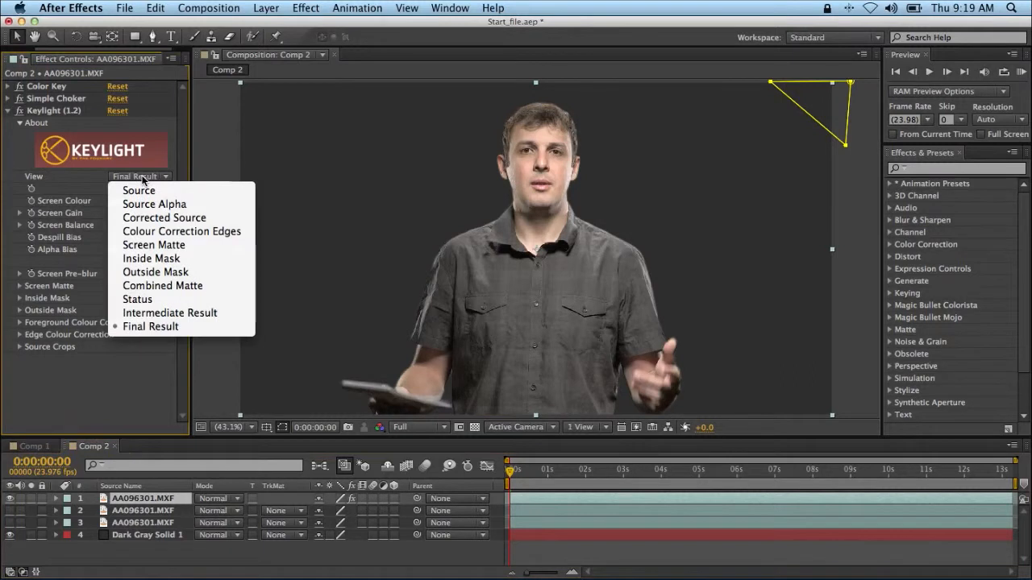
mouse_move(170, 313)
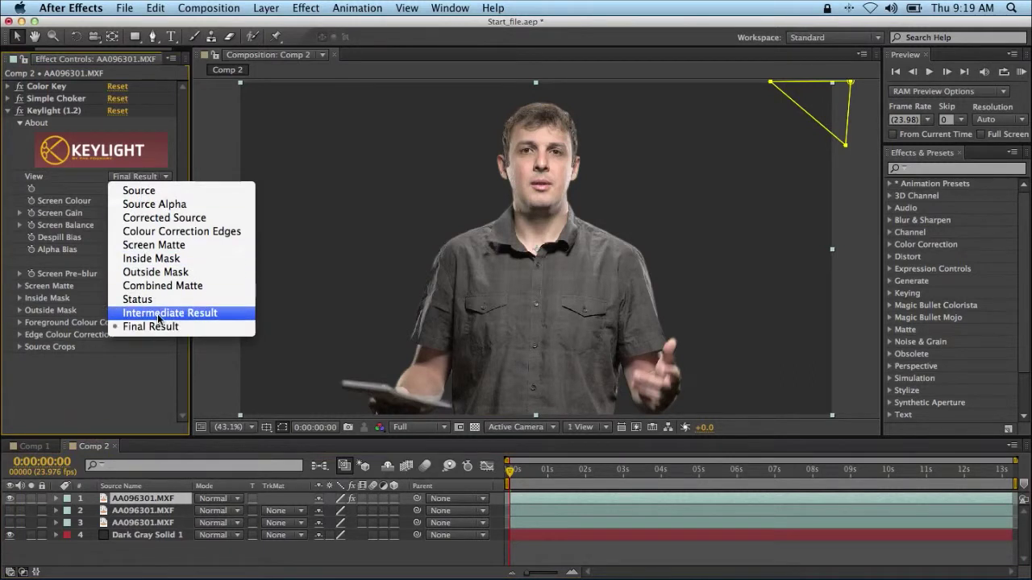
left_click(169, 313)
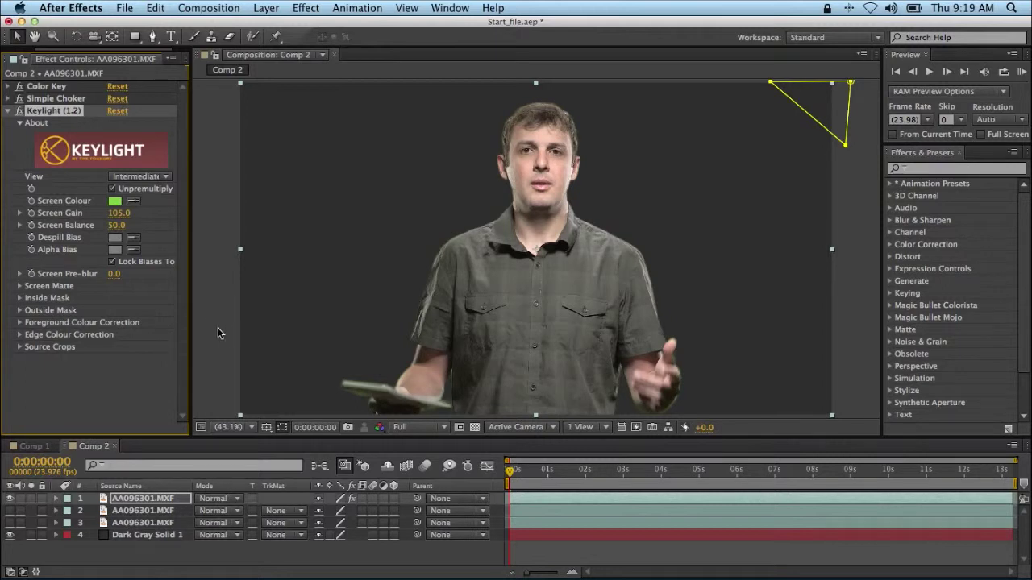
mouse_move(101, 335)
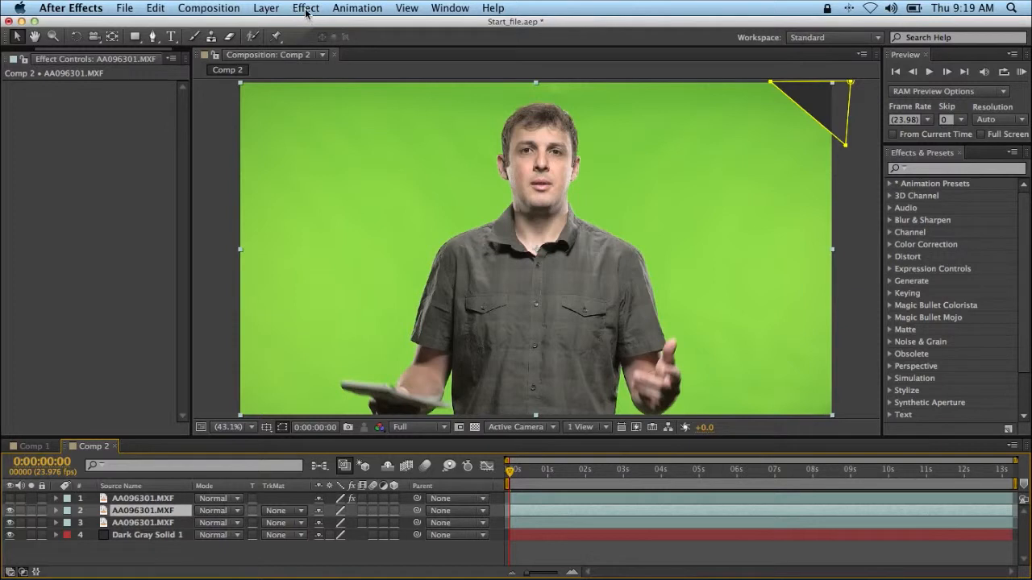
- Add a Channel Mixer to layer 2 with Green-Red and Green-Blue at 50
left_click(305, 8)
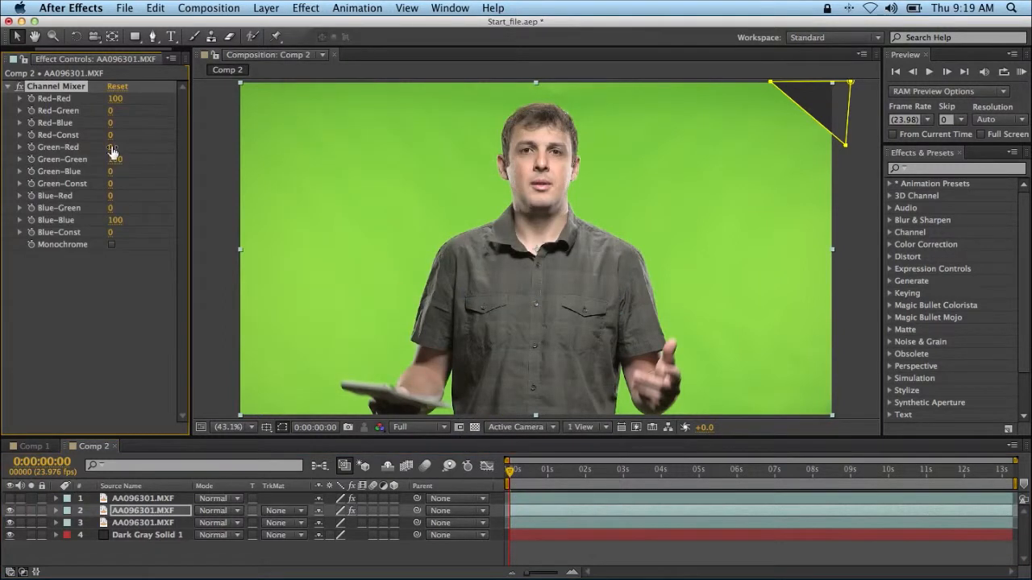
left_click(115, 147)
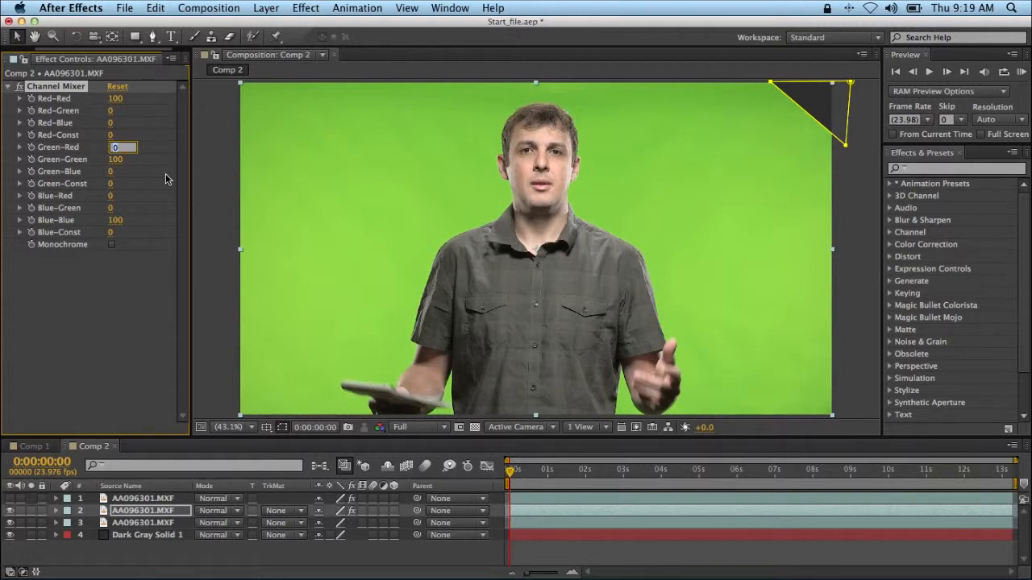
type("50")
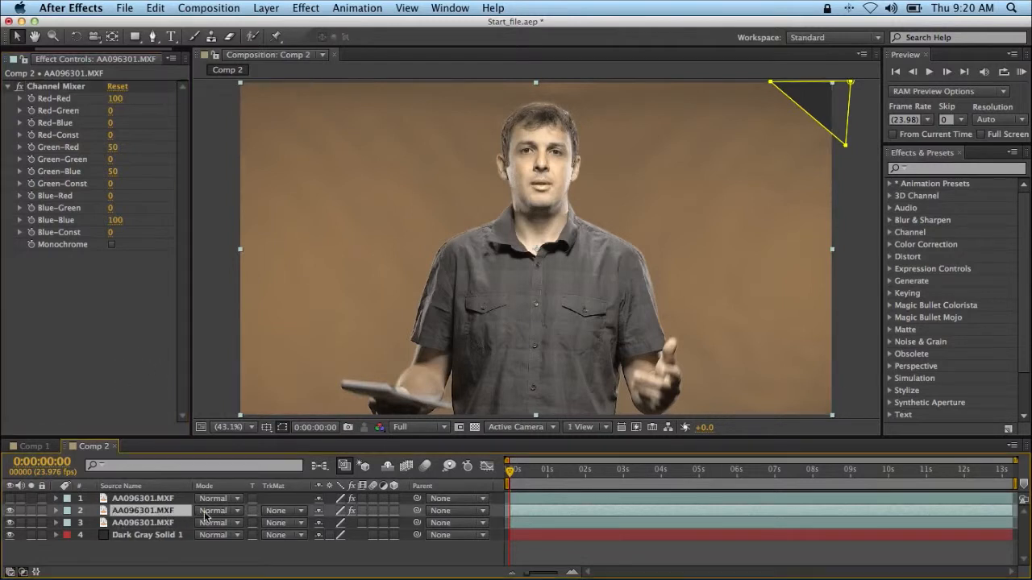
left_click(218, 510)
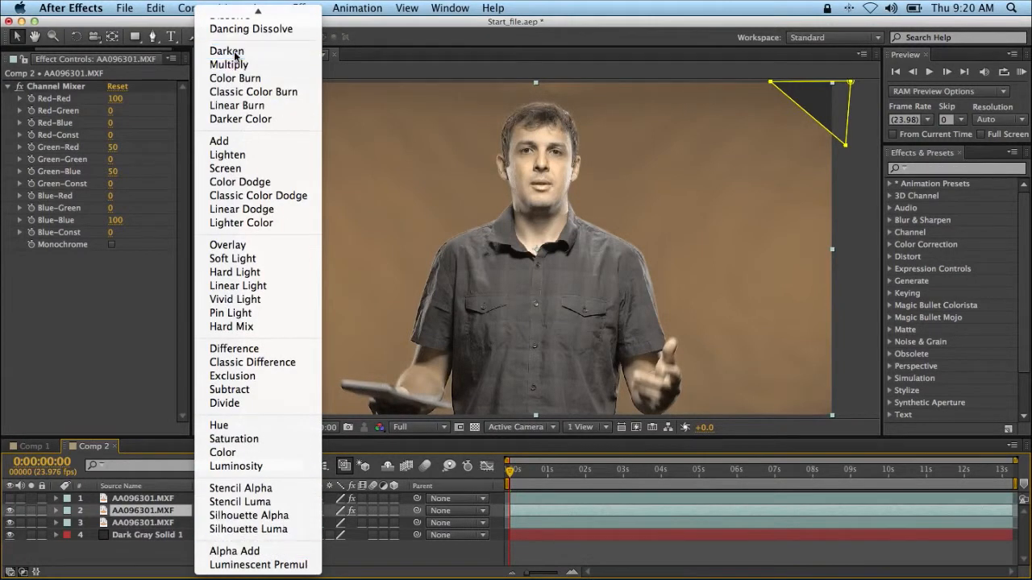
- Set layer 2's blending mode to Darken and select it with layer 3
left_click(226, 50)
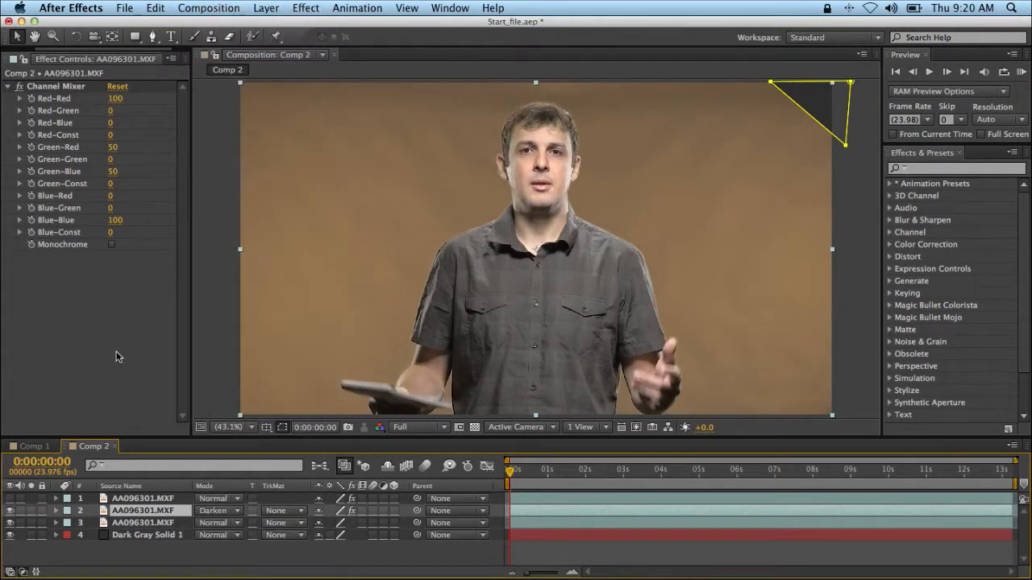
left_click(143, 523)
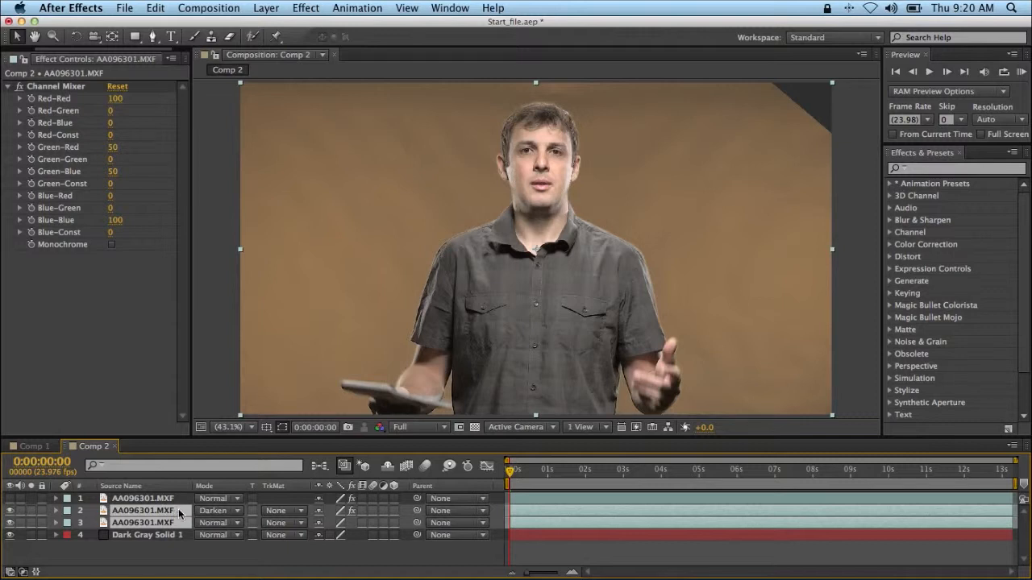
- Pre-compose the two selected copies into 'OriginalSupressed', moving all attributes
left_click(266, 7)
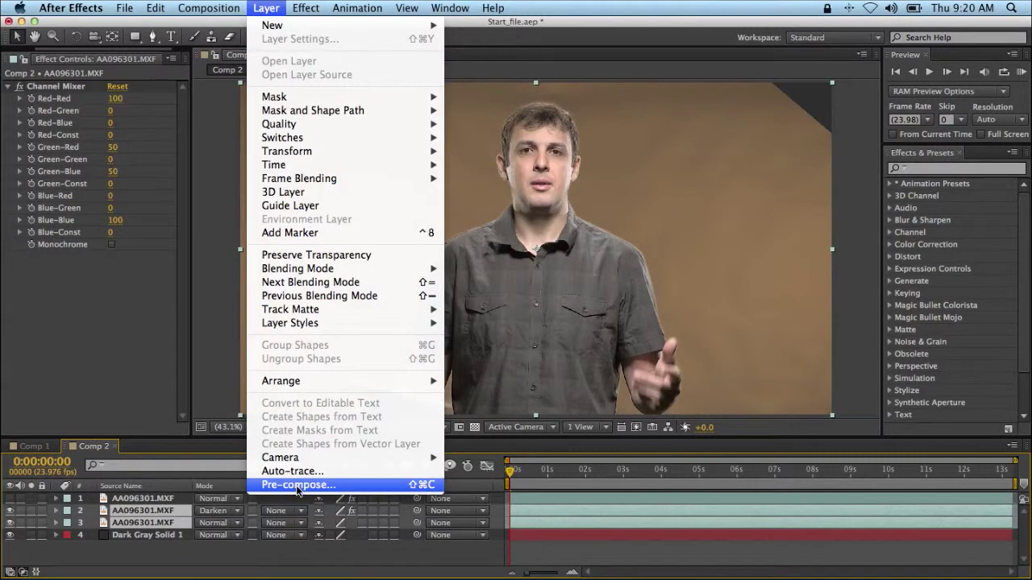
left_click(299, 485)
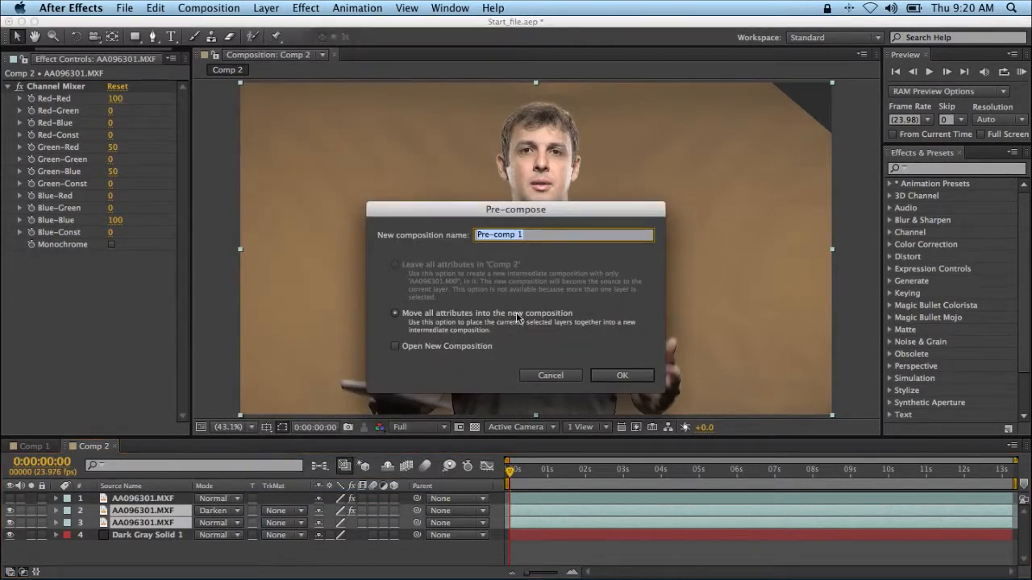
type("OriginalSupresse")
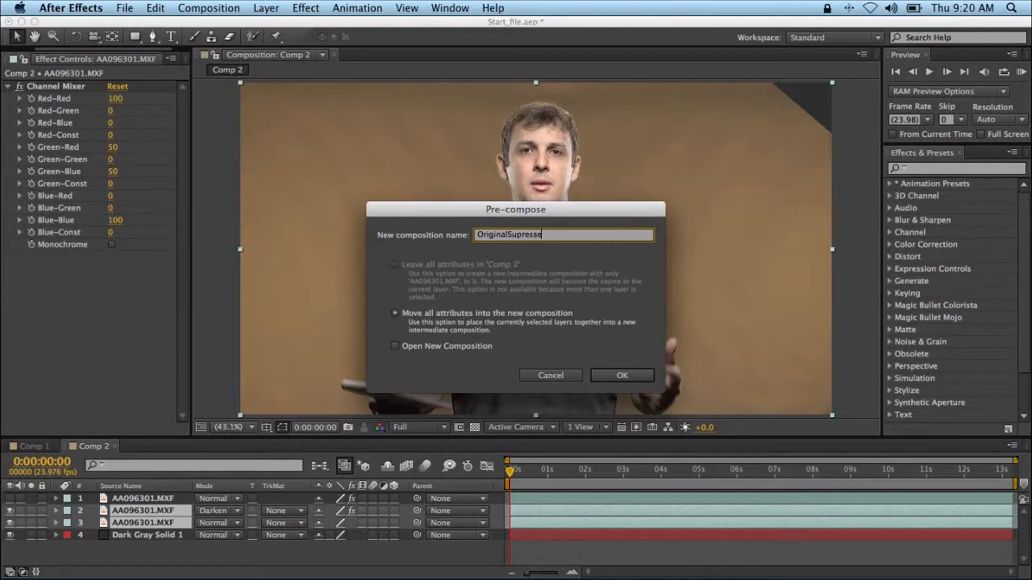
left_click(621, 375)
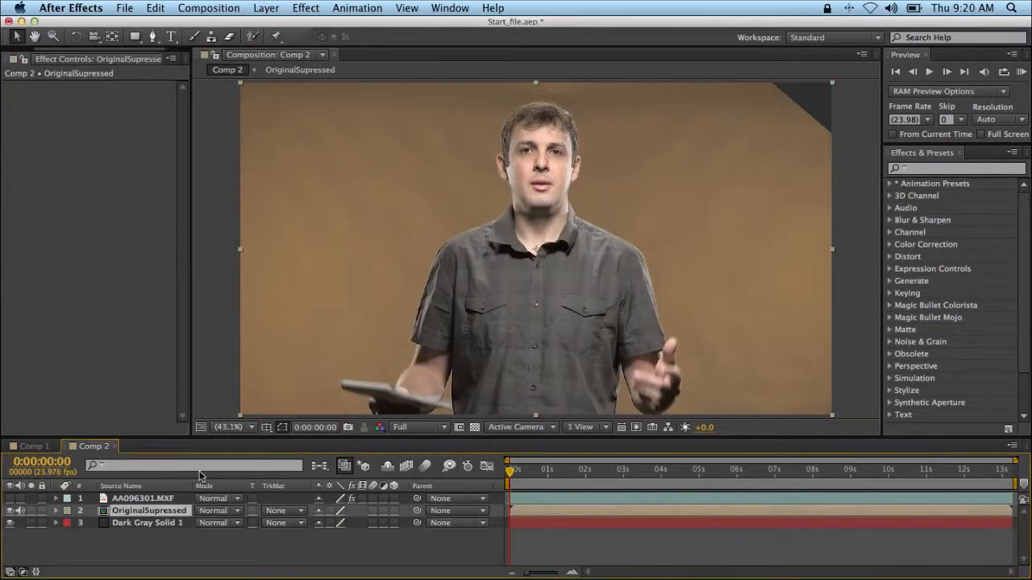
left_click(142, 498)
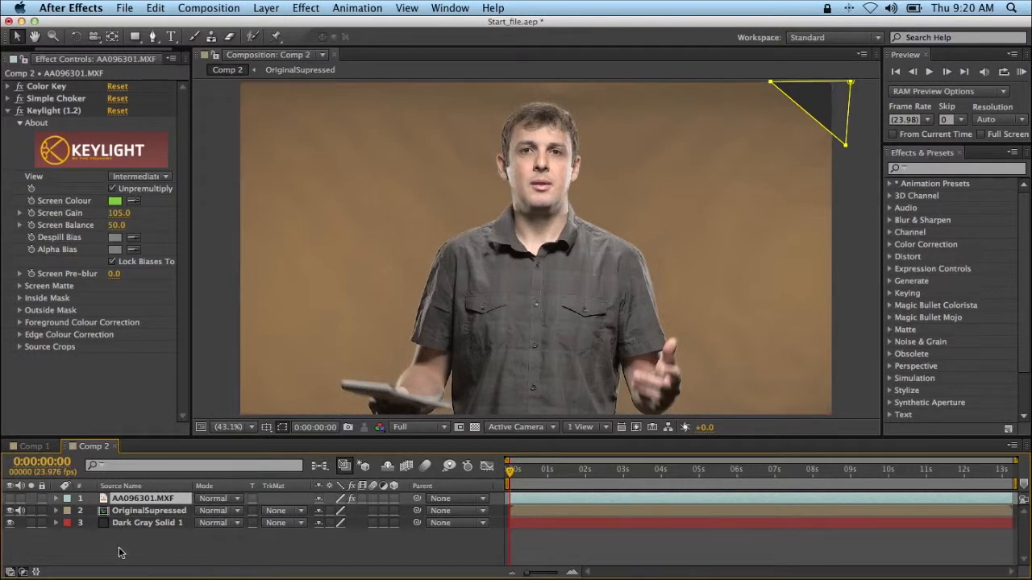
mouse_move(278, 486)
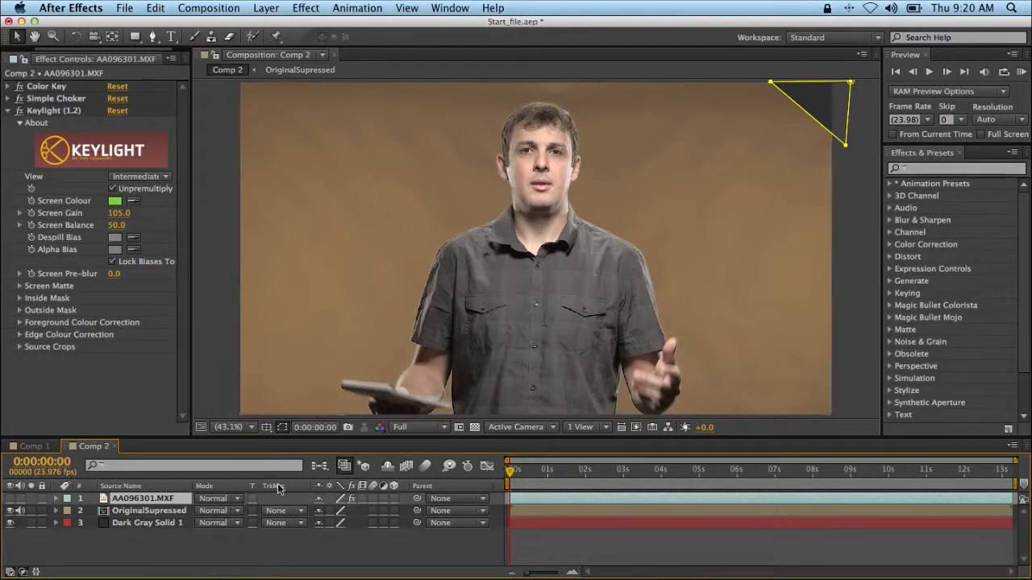